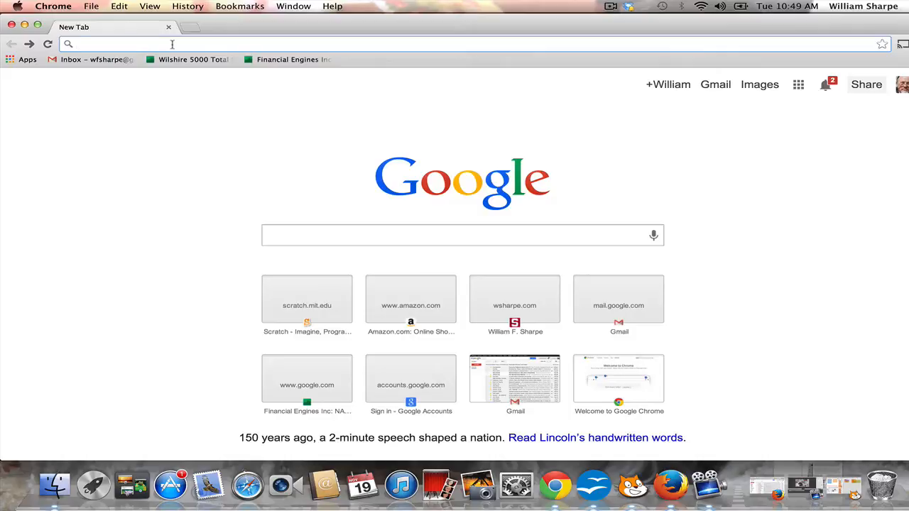
# Step: Load scratch.mit.edu in Chrome and put the cursor in the Scratch search box
pyautogui.click(106, 44)
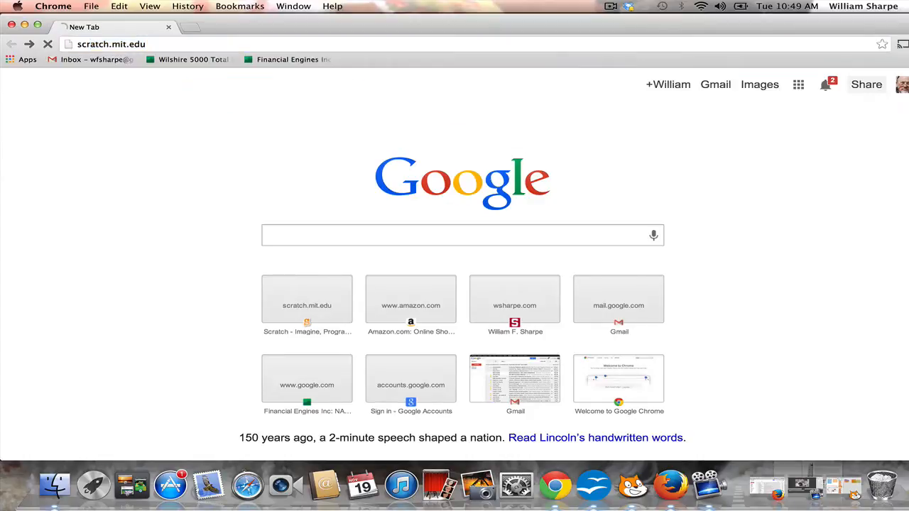
pyautogui.click(307, 299)
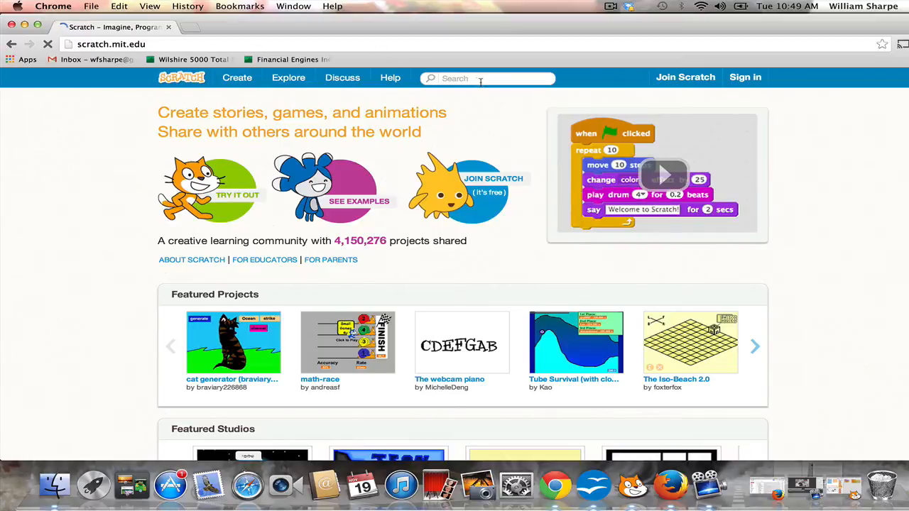
# Step: Search Scratch for the creator's username and open the RIS-20130925 project page
pyautogui.write('wf')
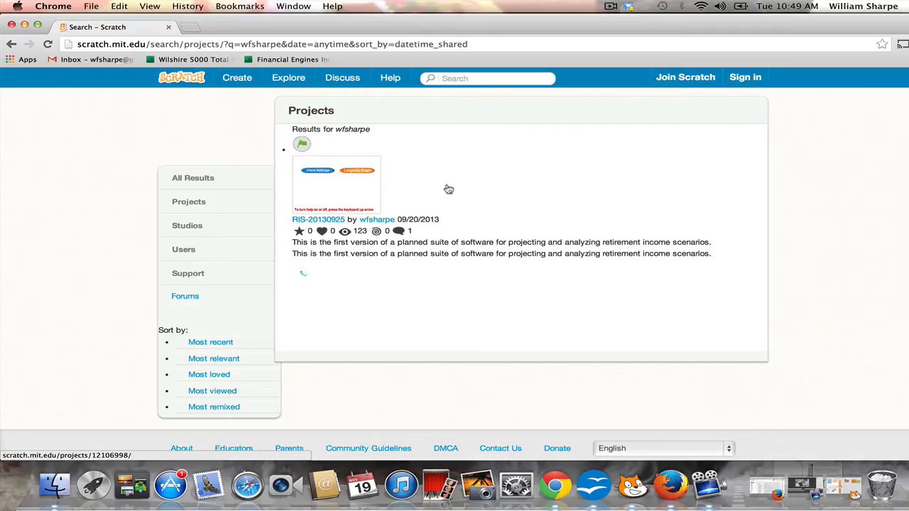
pyautogui.moveTo(318, 219)
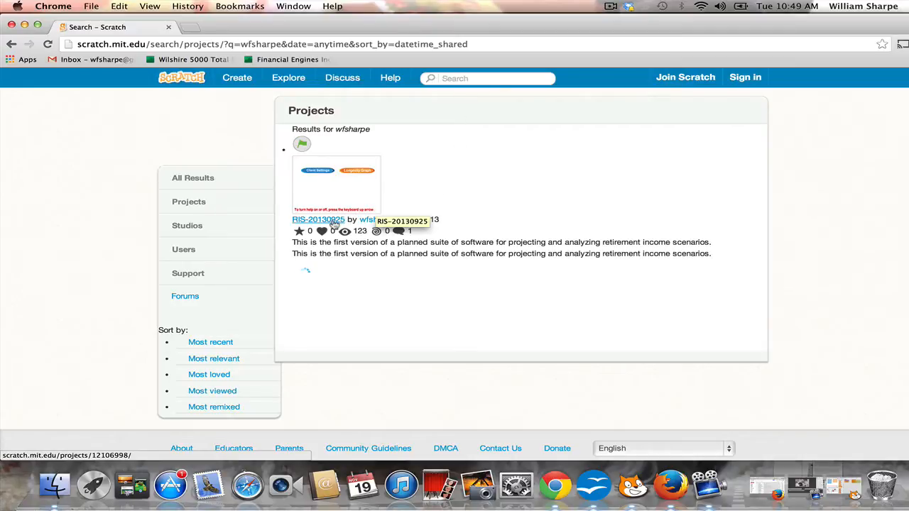
pyautogui.click(318, 219)
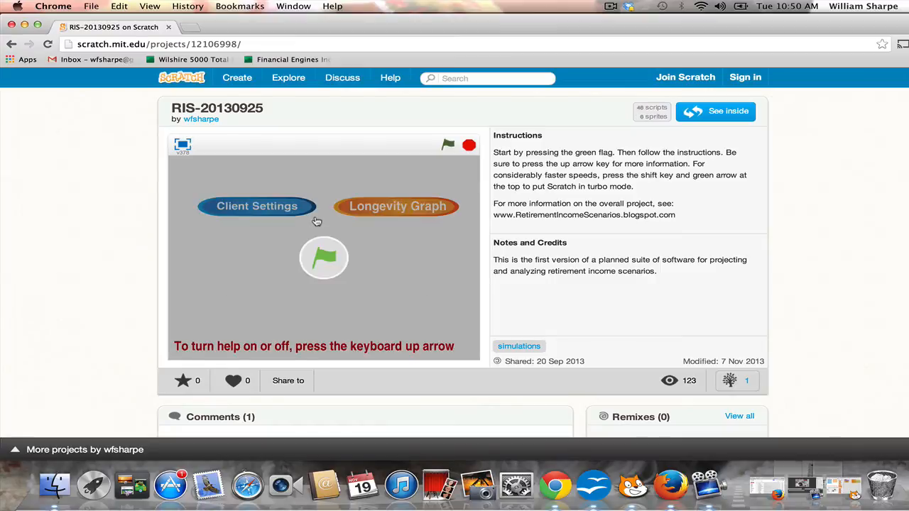
pyautogui.moveTo(277, 153)
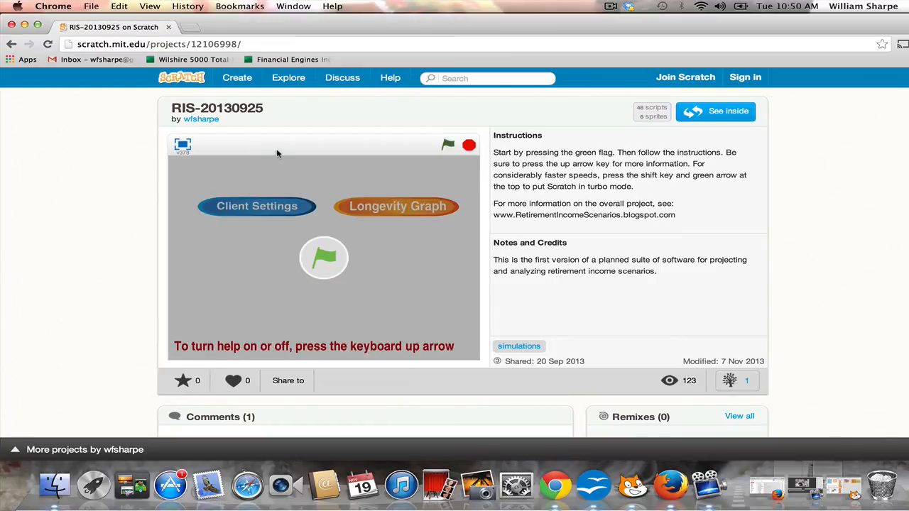
pyautogui.moveTo(176, 147)
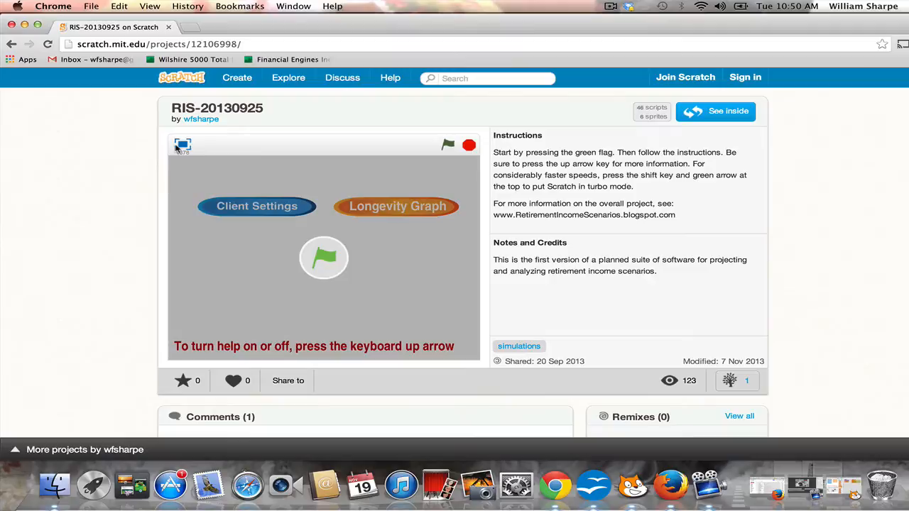
# Step: Run RIS-20130925 fullscreen with the green flag, then turn the help message off
pyautogui.click(183, 145)
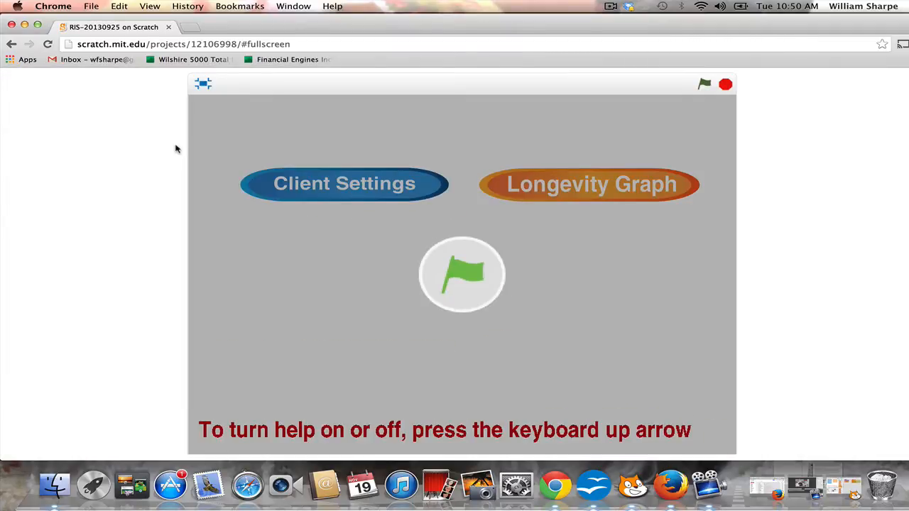
pyautogui.moveTo(495, 256)
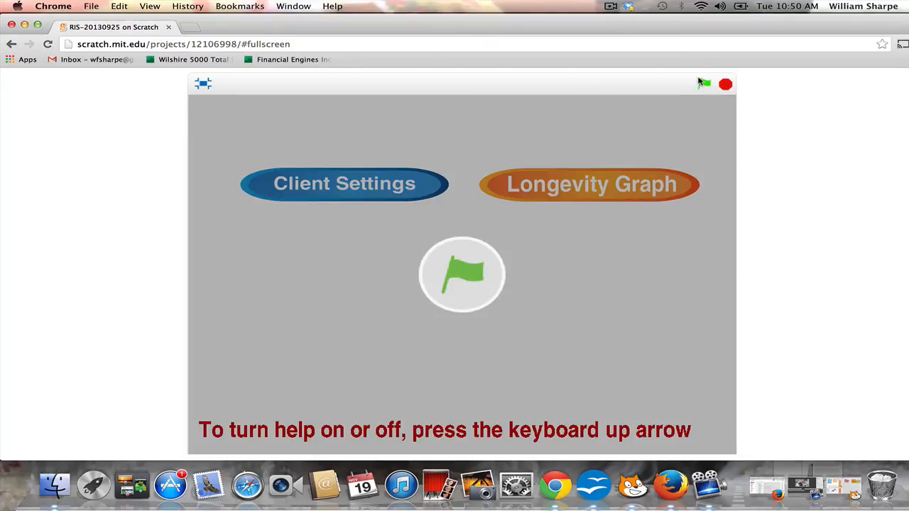
pyautogui.click(702, 83)
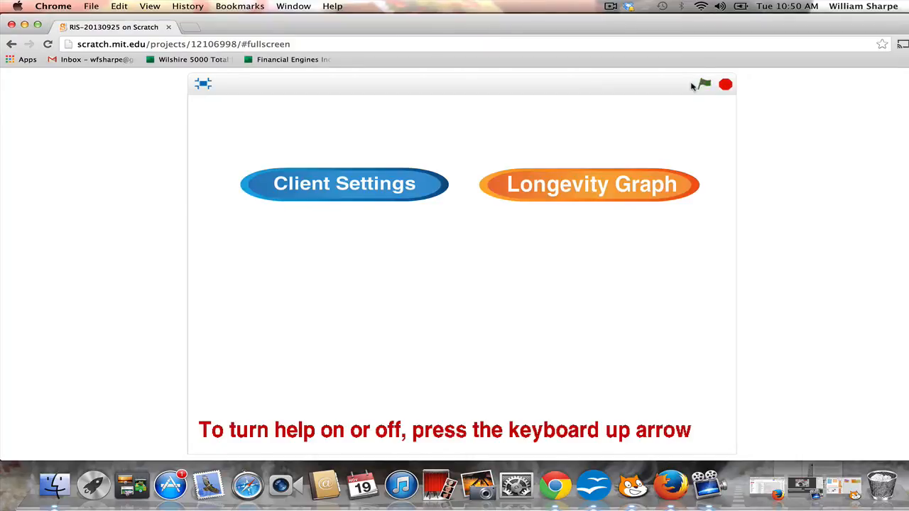
pyautogui.moveTo(447, 147)
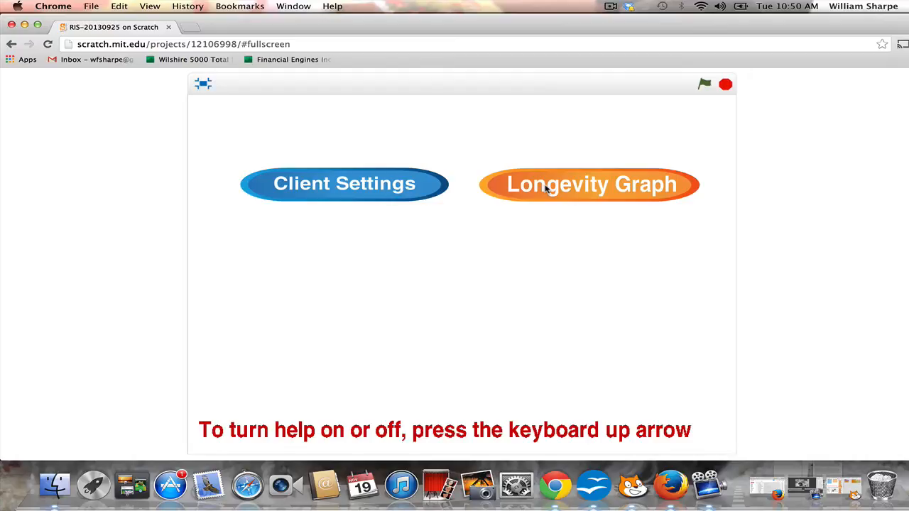
pyautogui.moveTo(380, 185)
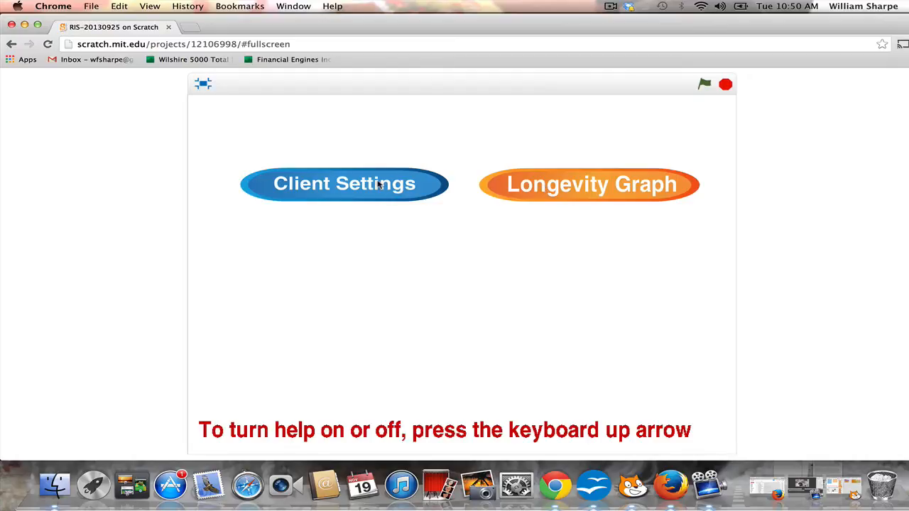
pyautogui.moveTo(438, 214)
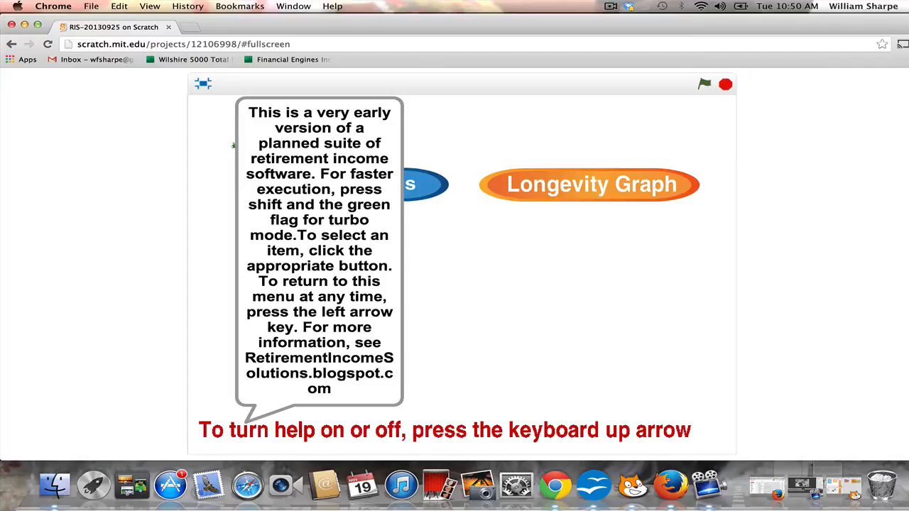
pyautogui.press('up')
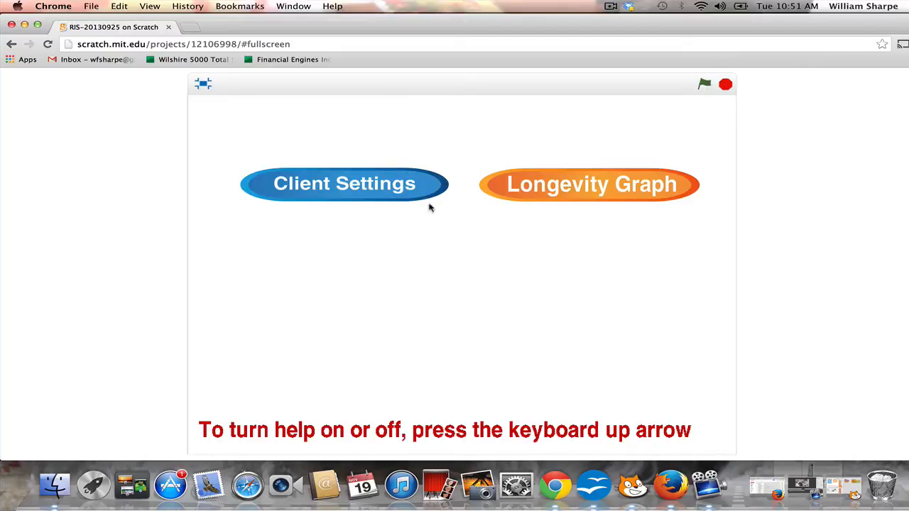
# Step: Choose Client Settings from the project menu to reach the last-name prompt (currently Smith)
pyautogui.click(343, 184)
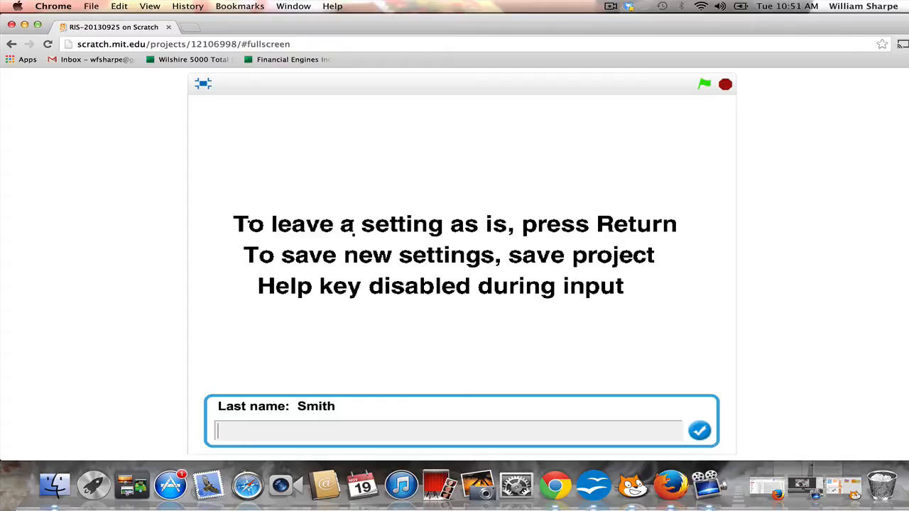
# Step: Enter last name Jones and client sex m, keeping the partner's age and sex unchanged
pyautogui.write('Jones')
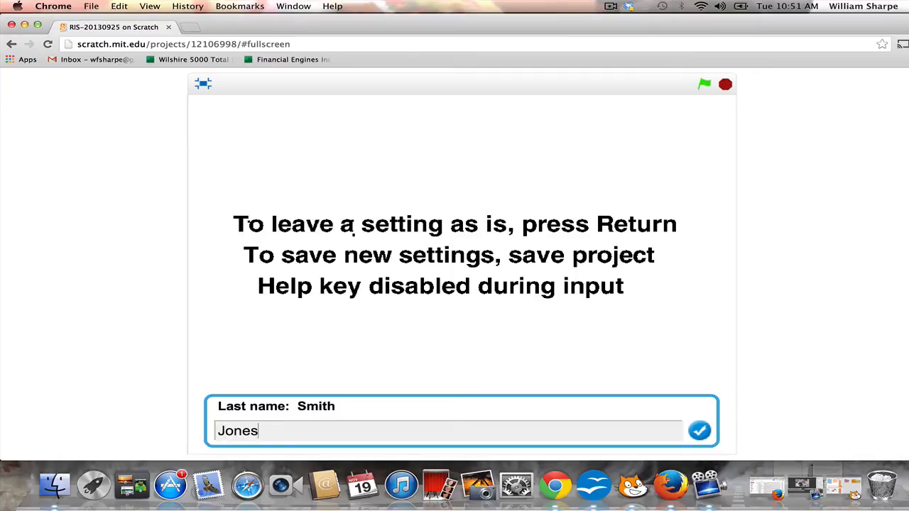
pyautogui.press('Return')
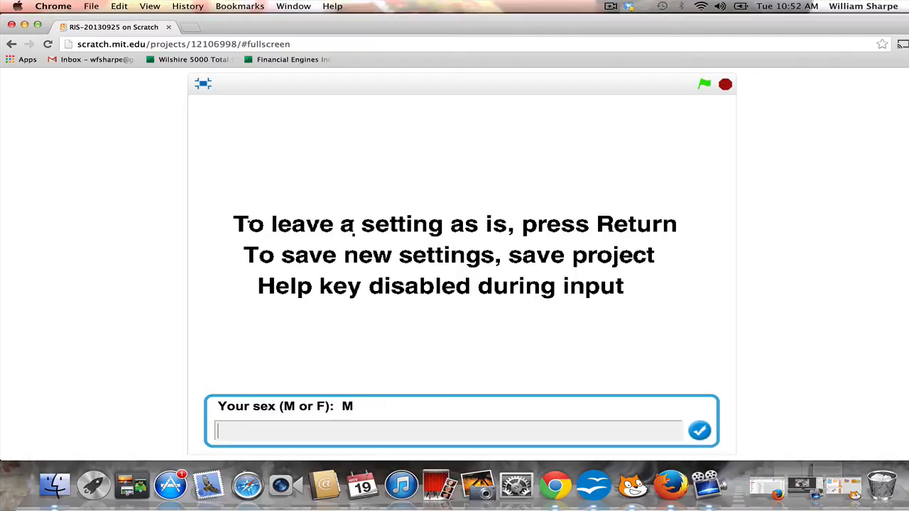
pyautogui.write('m')
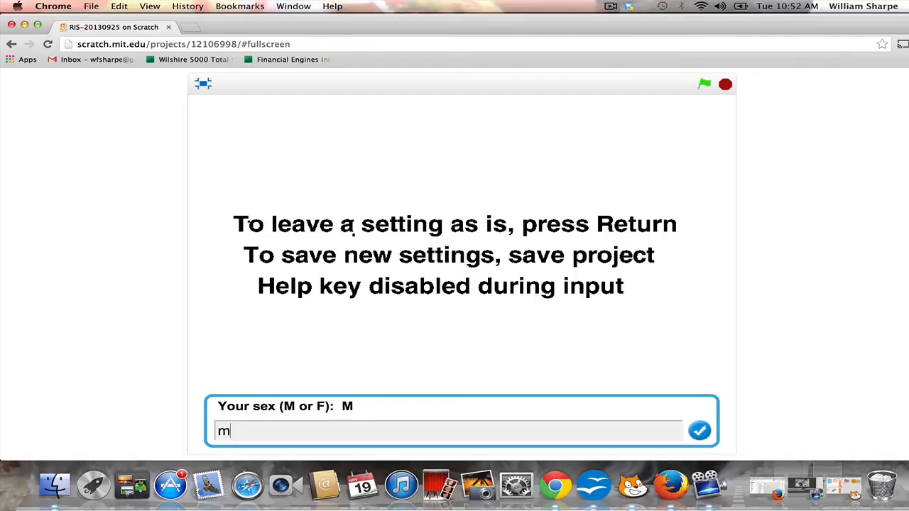
pyautogui.press('Return')
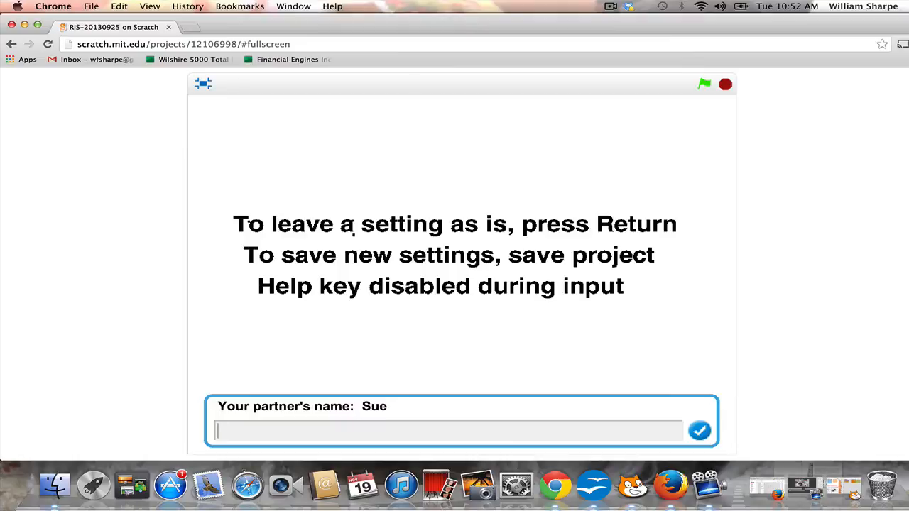
pyautogui.write('S')
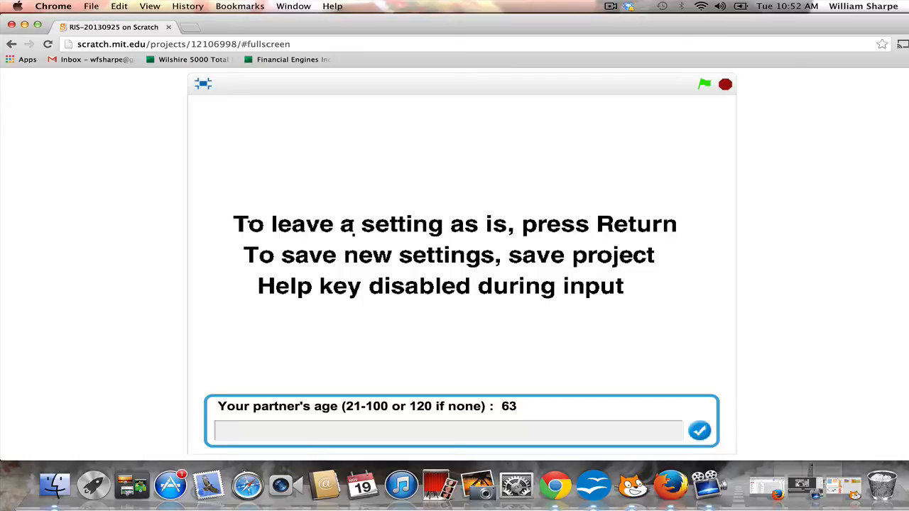
pyautogui.press('Return')
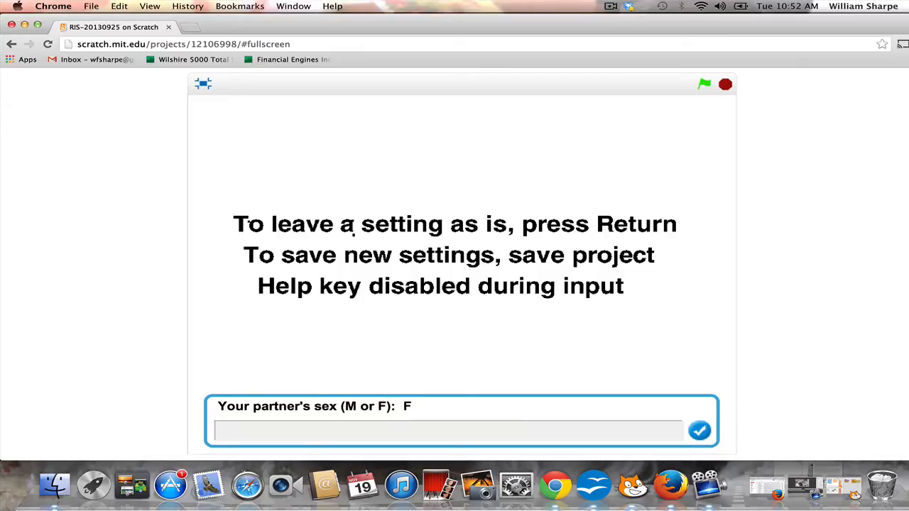
pyautogui.press('Return')
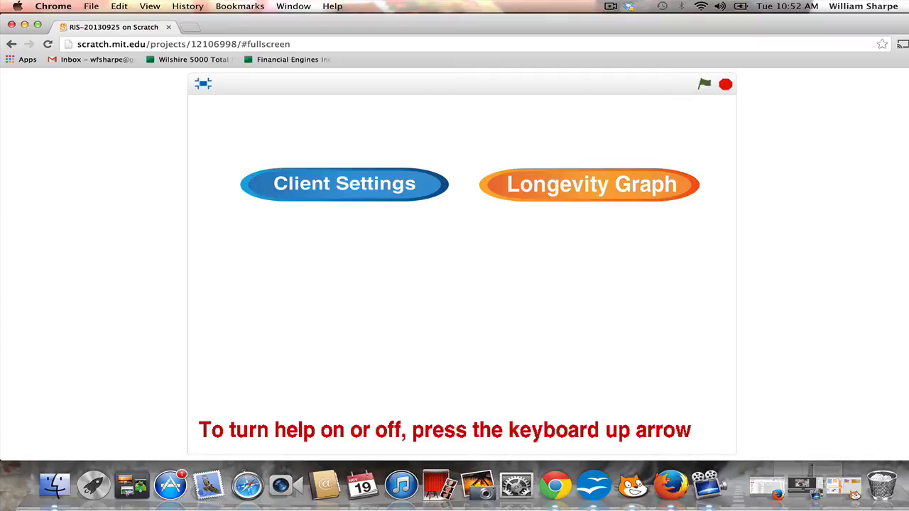
pyautogui.moveTo(529, 187)
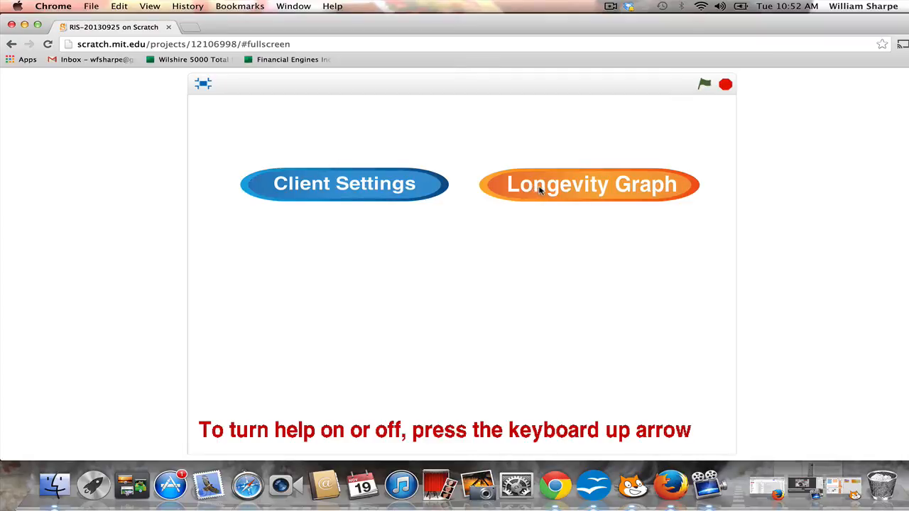
pyautogui.click(588, 184)
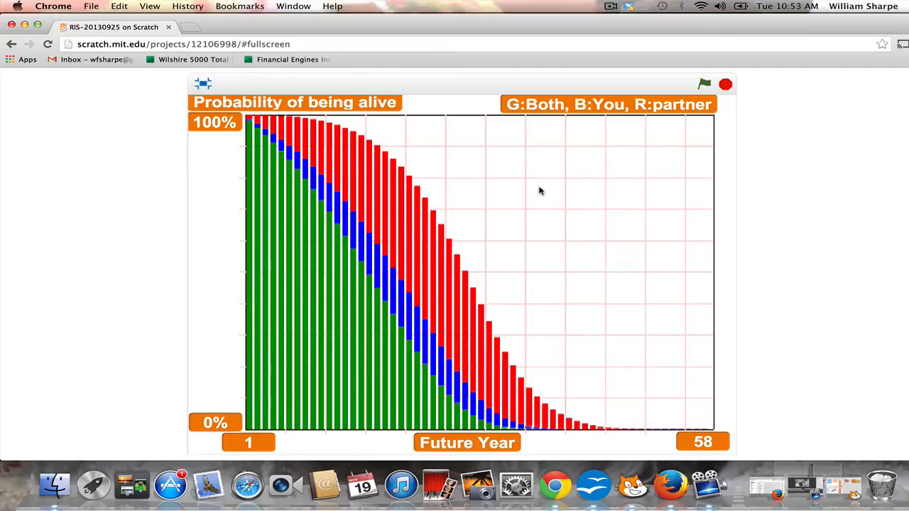
pyautogui.moveTo(296, 455)
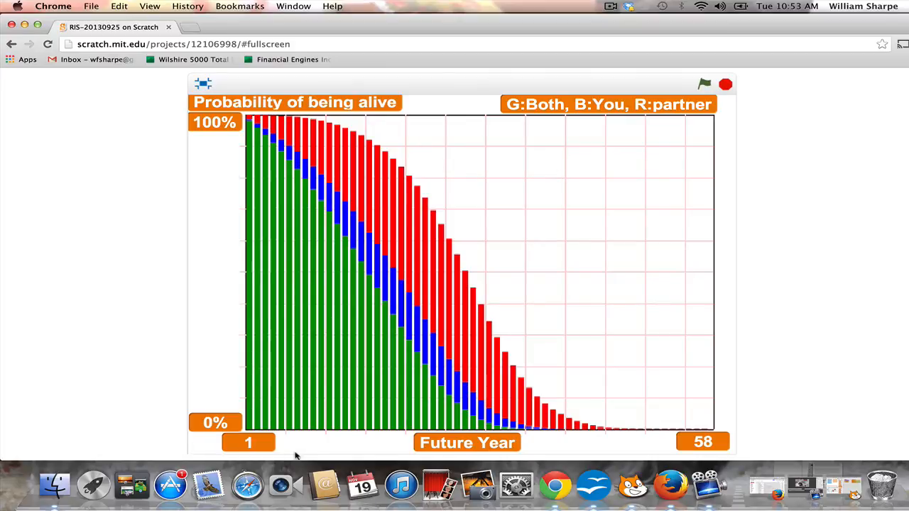
pyautogui.moveTo(470, 169)
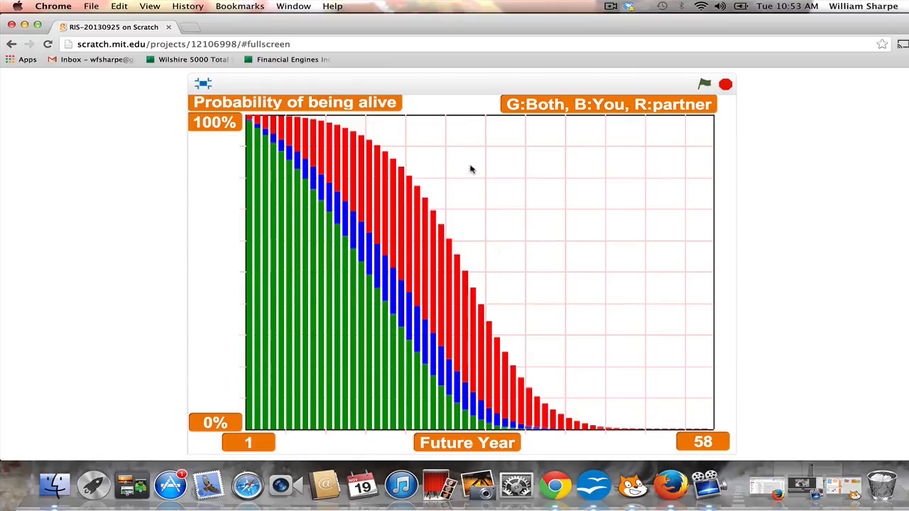
pyautogui.moveTo(547, 235)
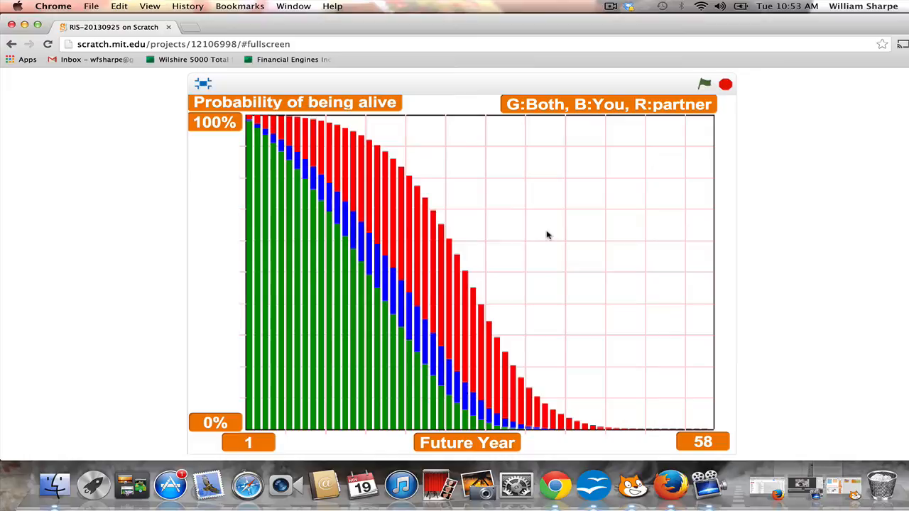
pyautogui.moveTo(437, 247)
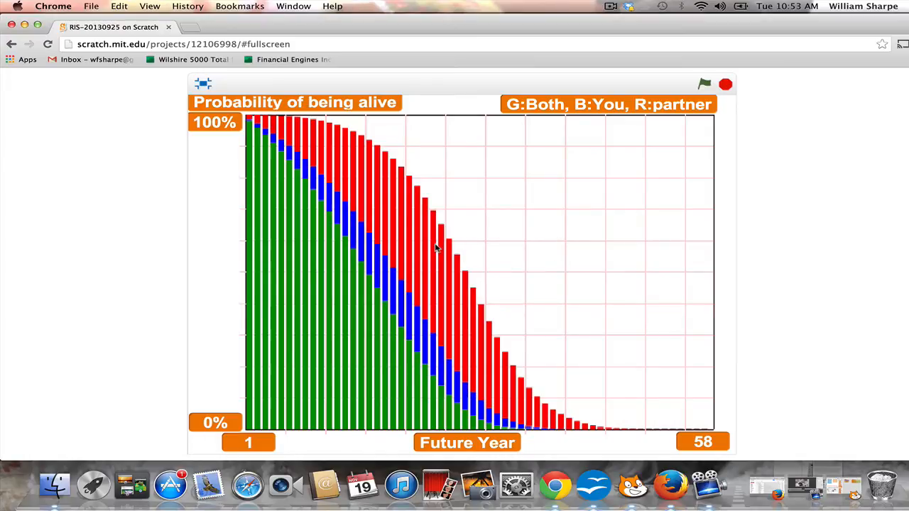
pyautogui.moveTo(252, 126)
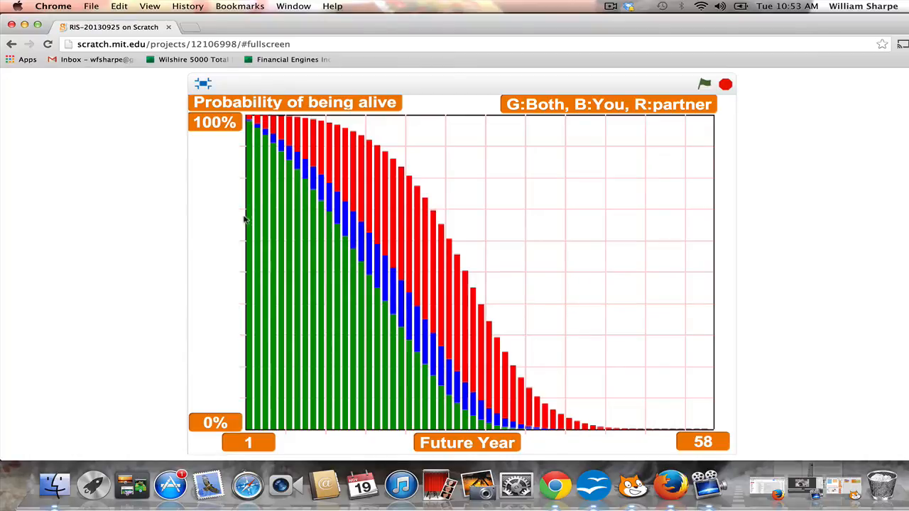
pyautogui.moveTo(236, 376)
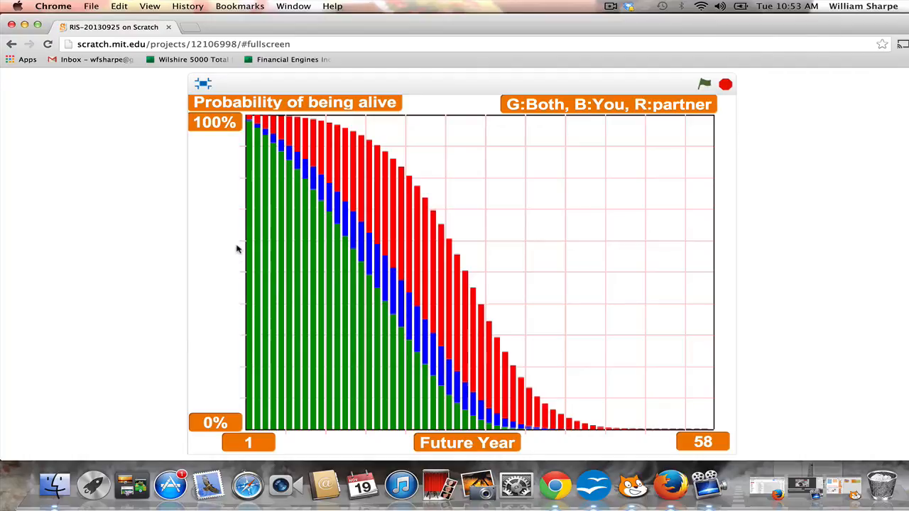
pyautogui.moveTo(245, 124)
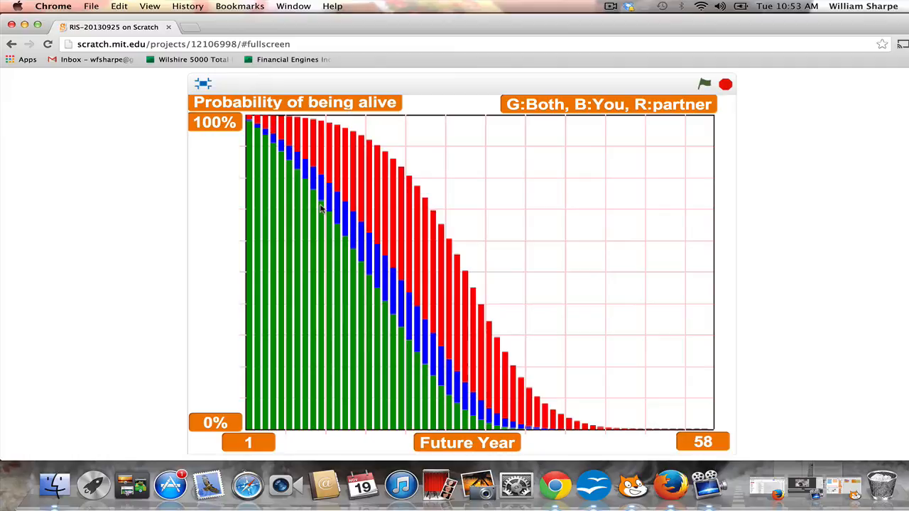
pyautogui.moveTo(318, 183)
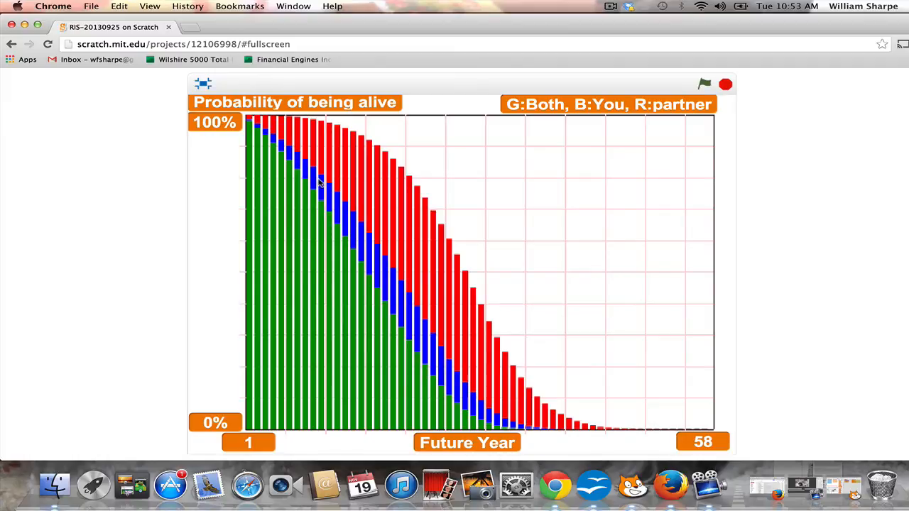
pyautogui.moveTo(642, 117)
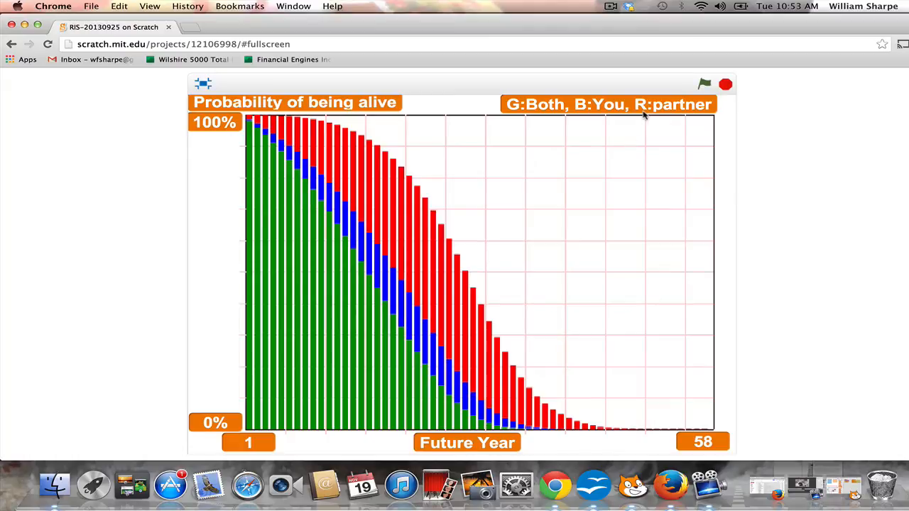
pyautogui.moveTo(355, 191)
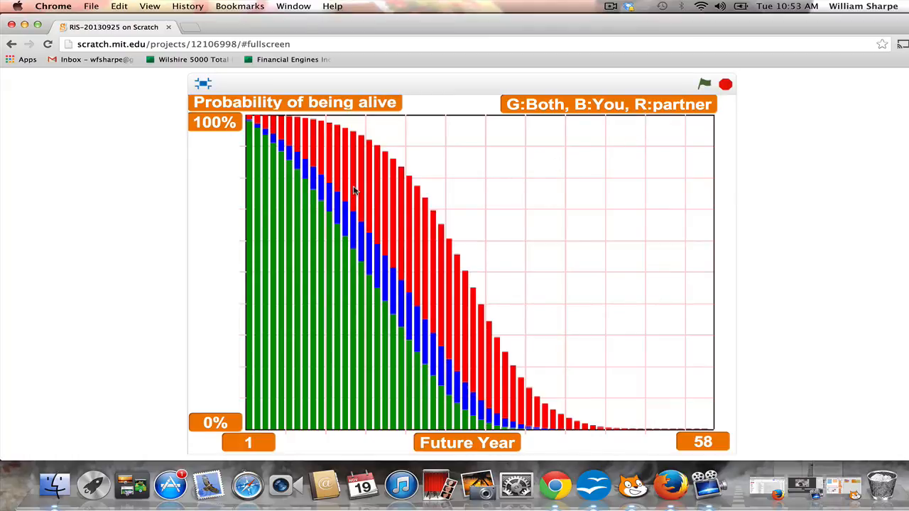
pyautogui.moveTo(339, 144)
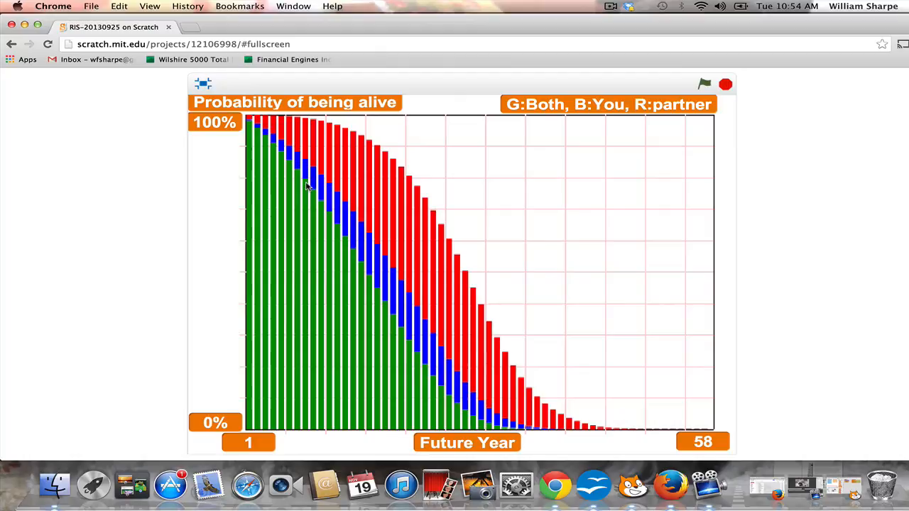
pyautogui.moveTo(263, 140)
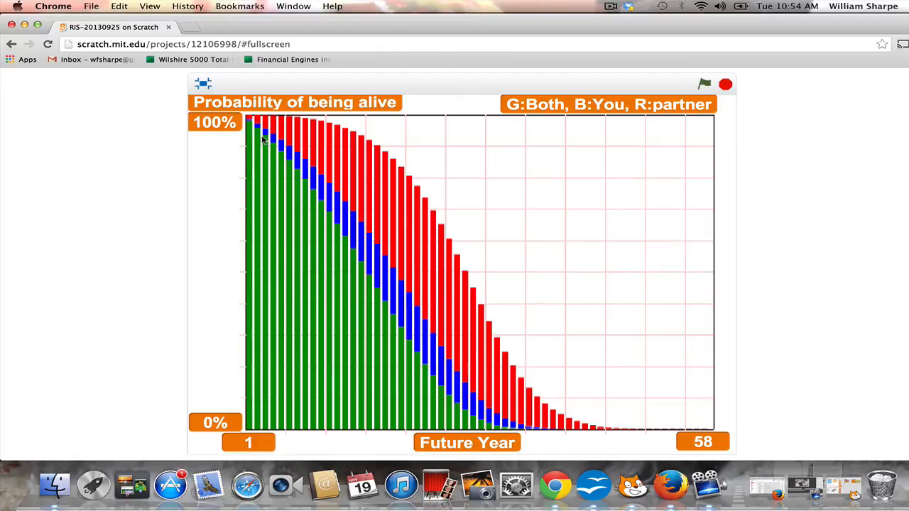
pyautogui.moveTo(276, 158)
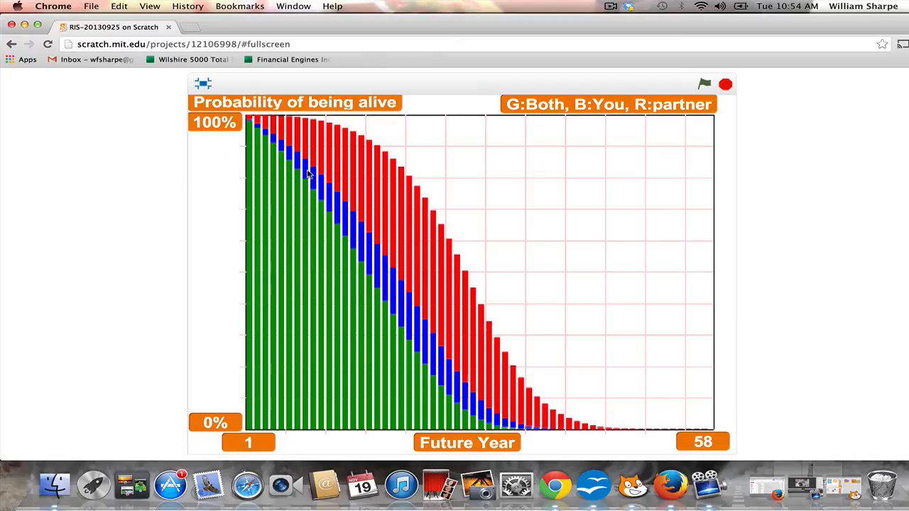
pyautogui.moveTo(279, 145)
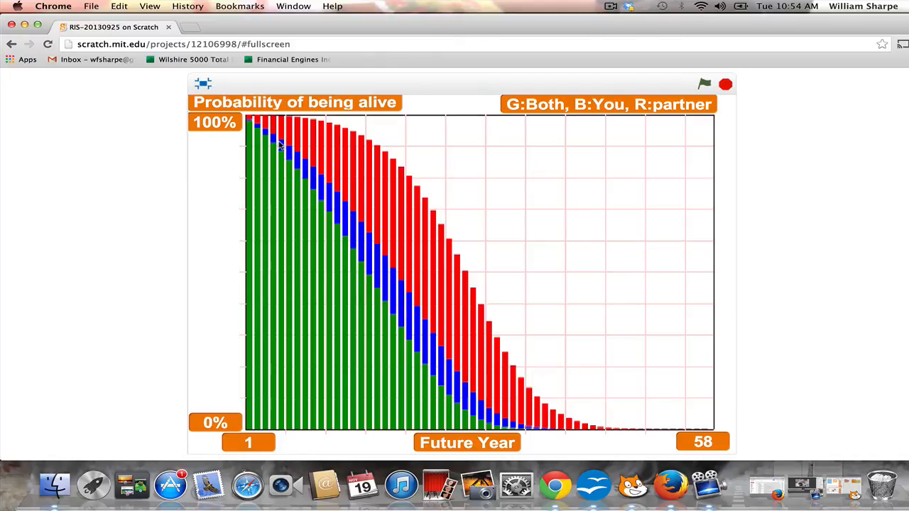
pyautogui.moveTo(311, 168)
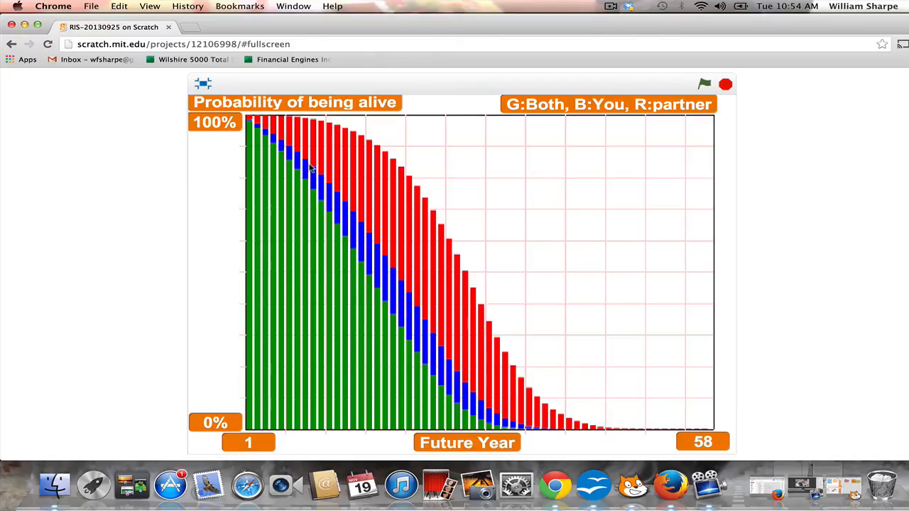
pyautogui.moveTo(353, 229)
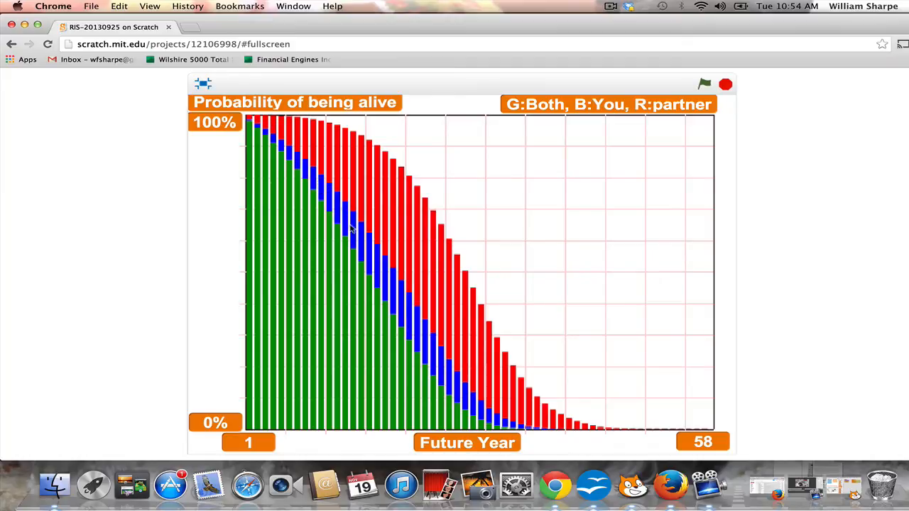
pyautogui.moveTo(371, 263)
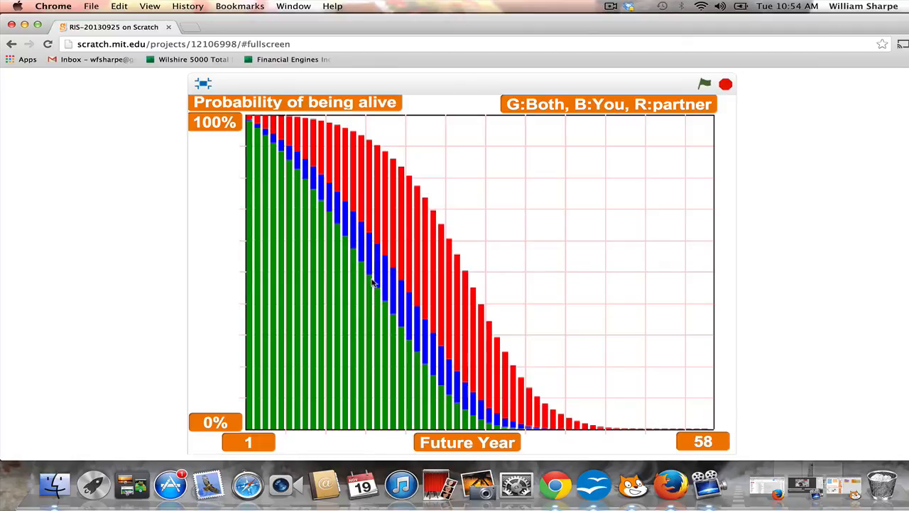
pyautogui.moveTo(378, 277)
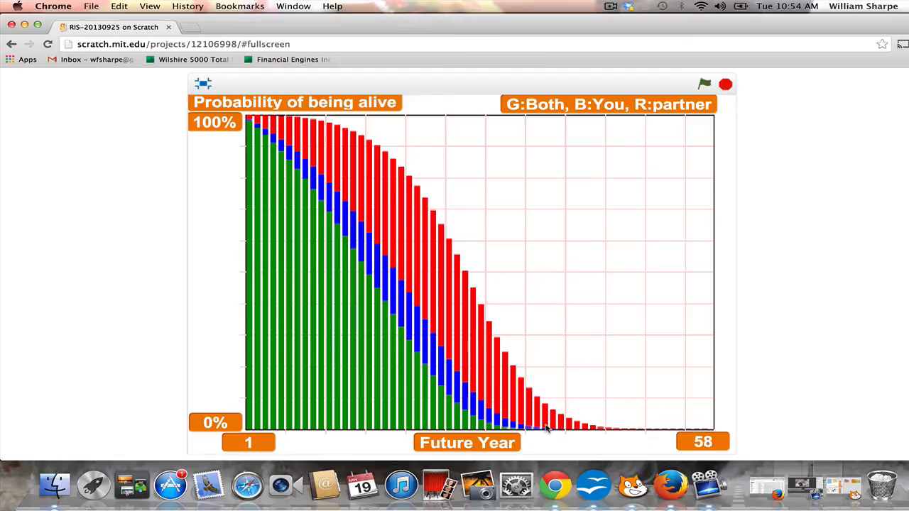
pyautogui.moveTo(299, 181)
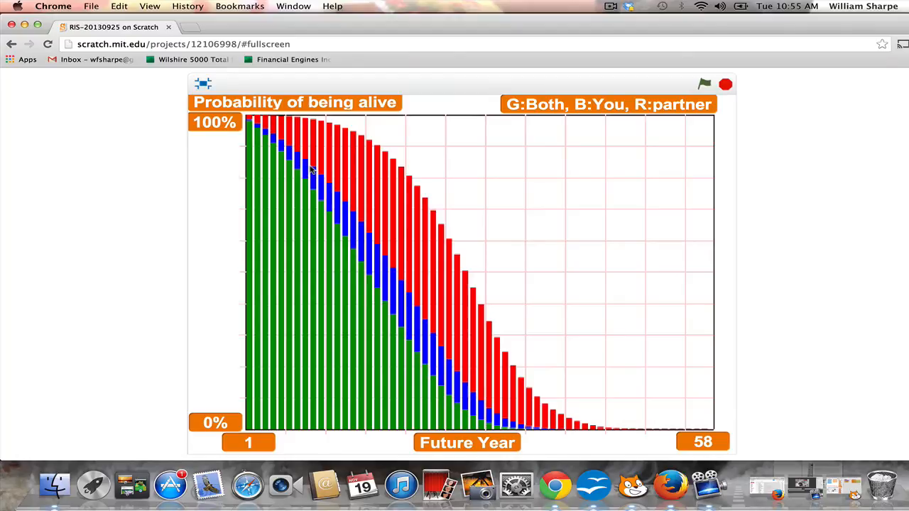
pyautogui.moveTo(312, 188)
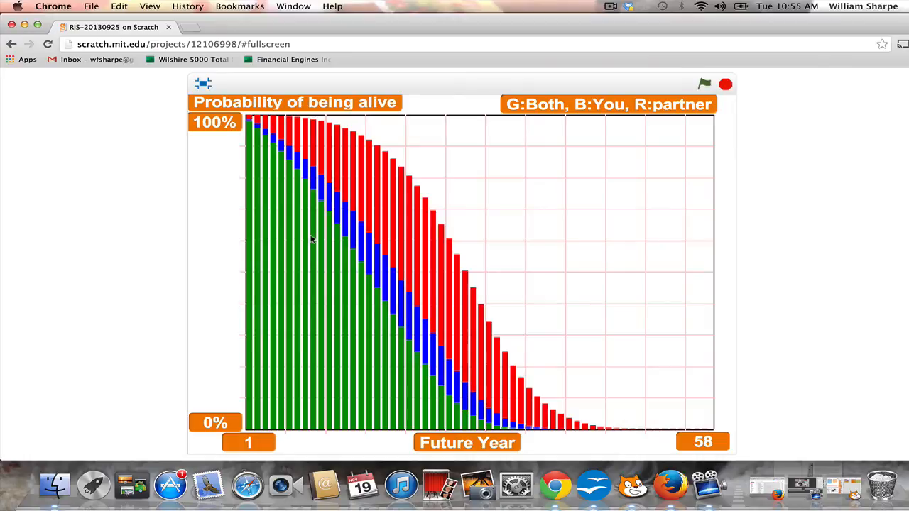
pyautogui.moveTo(316, 291)
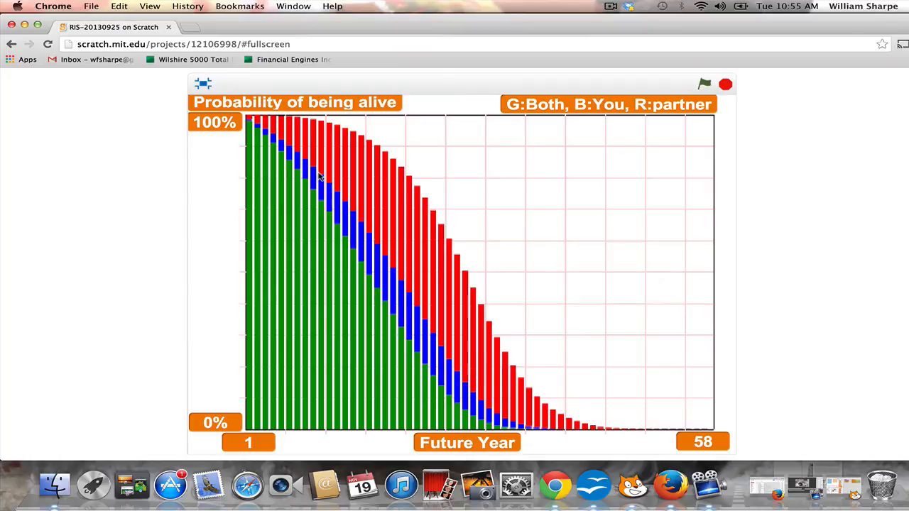
pyautogui.moveTo(304, 171)
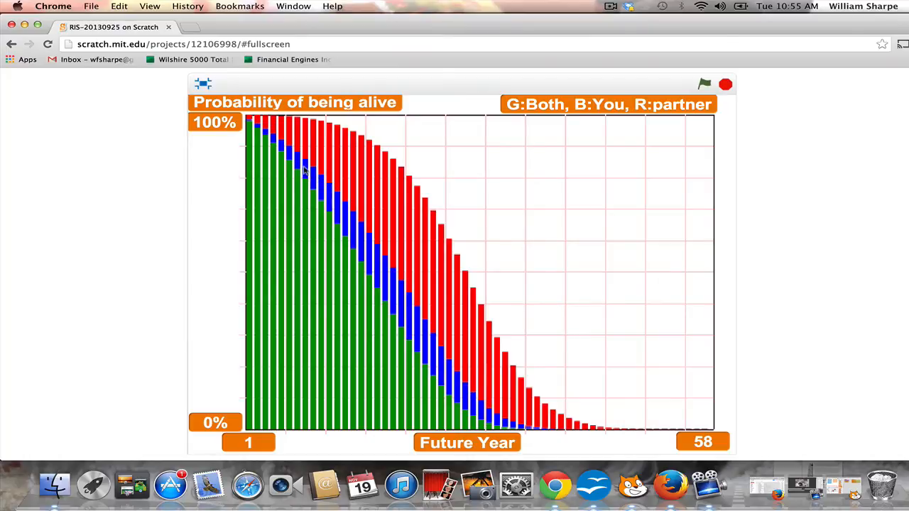
pyautogui.moveTo(291, 119)
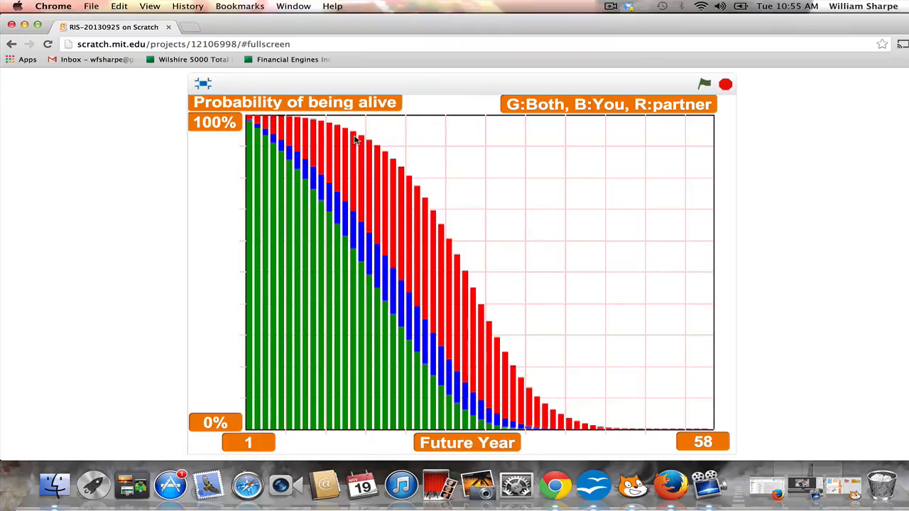
pyautogui.moveTo(468, 282)
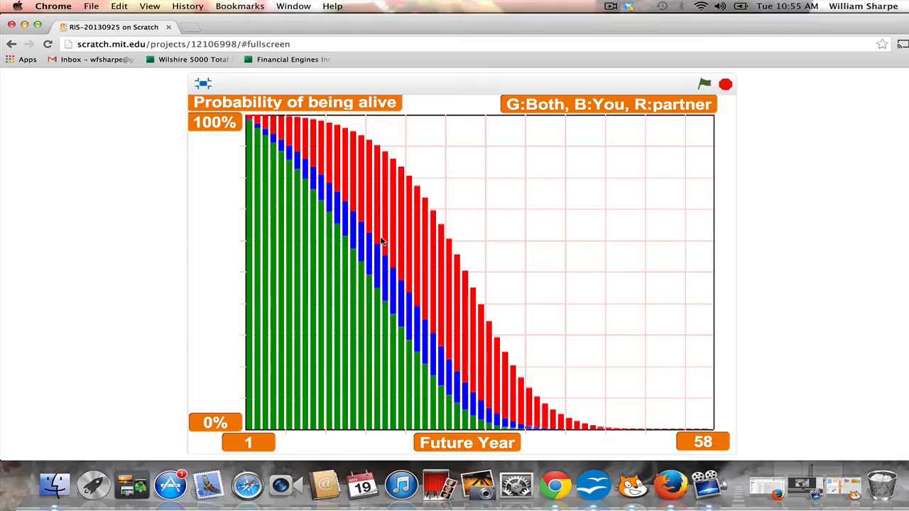
pyautogui.moveTo(391, 180)
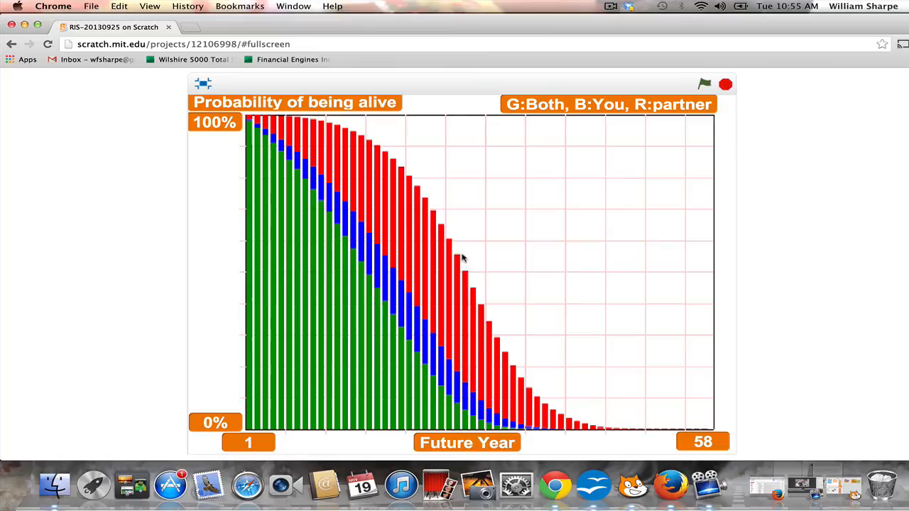
pyautogui.moveTo(600, 430)
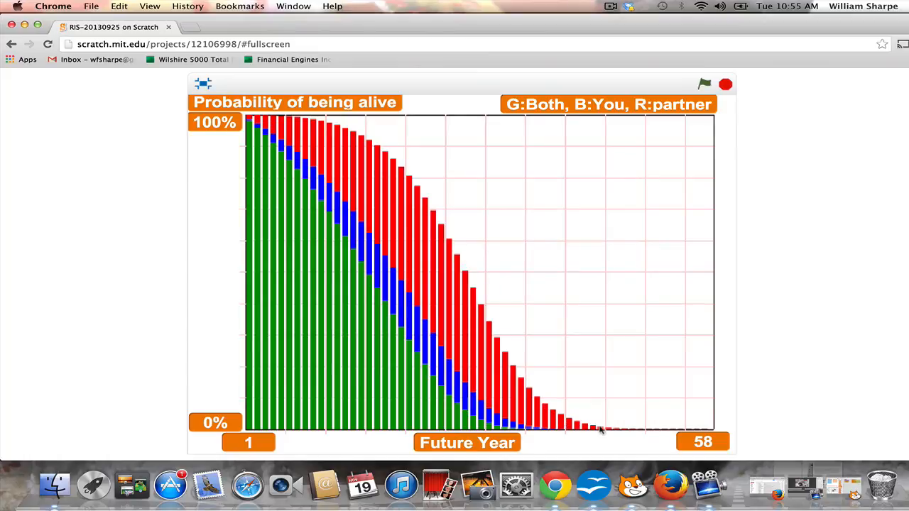
pyautogui.moveTo(612, 427)
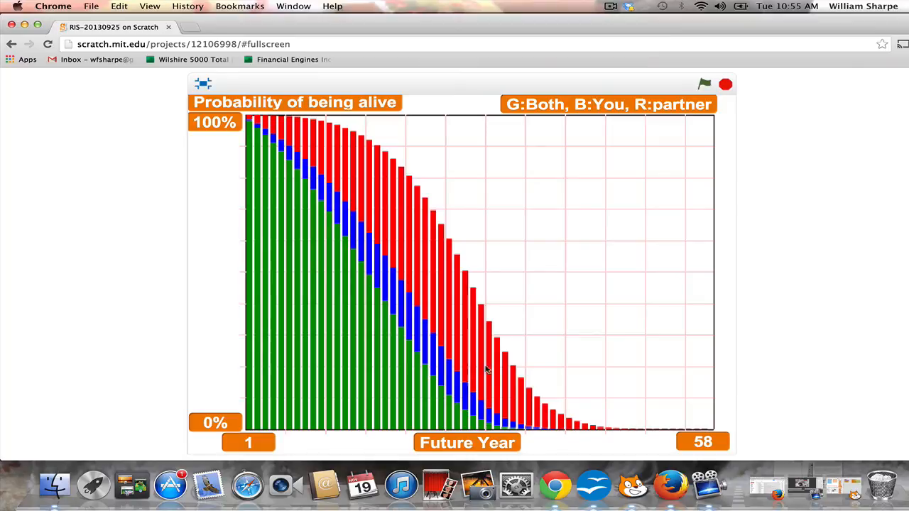
pyautogui.moveTo(393, 214)
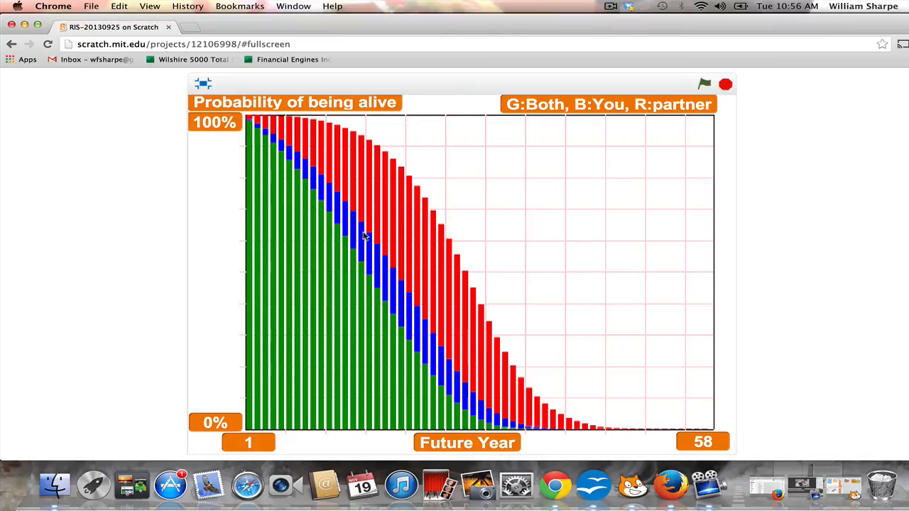
pyautogui.moveTo(440, 234)
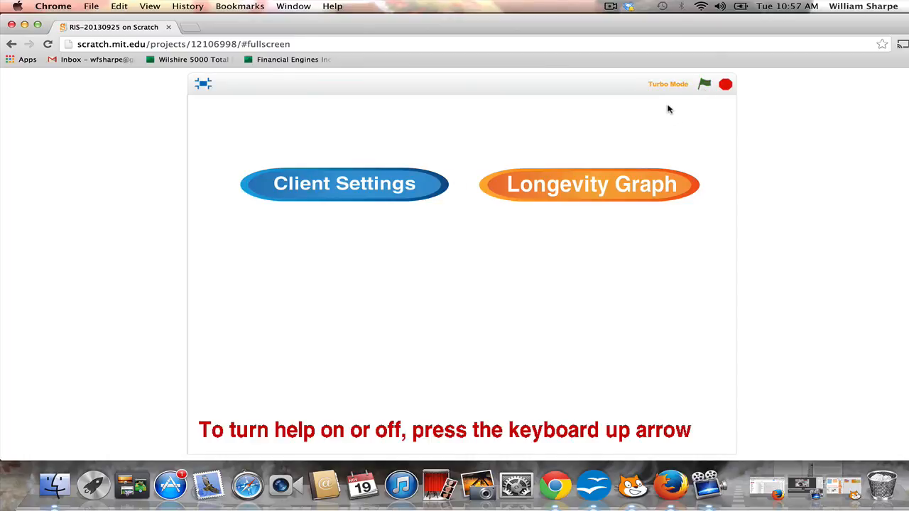
pyautogui.moveTo(614, 98)
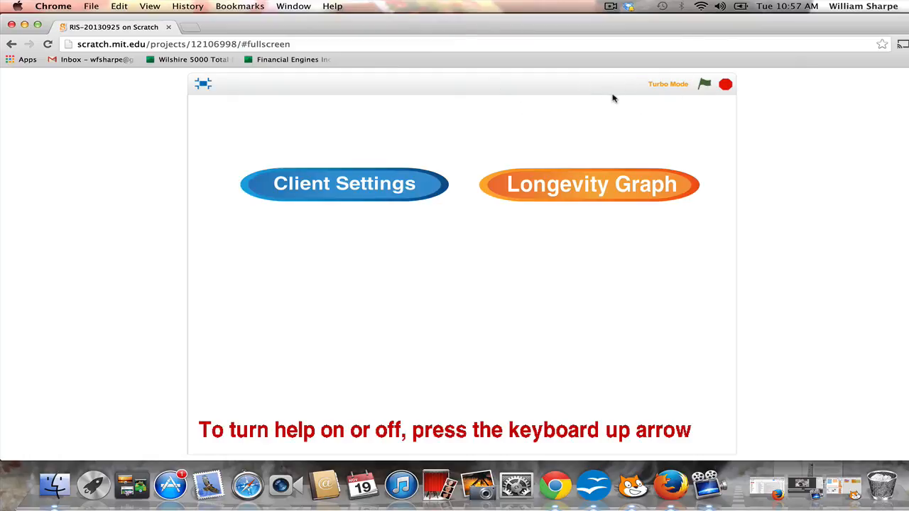
pyautogui.moveTo(703, 85)
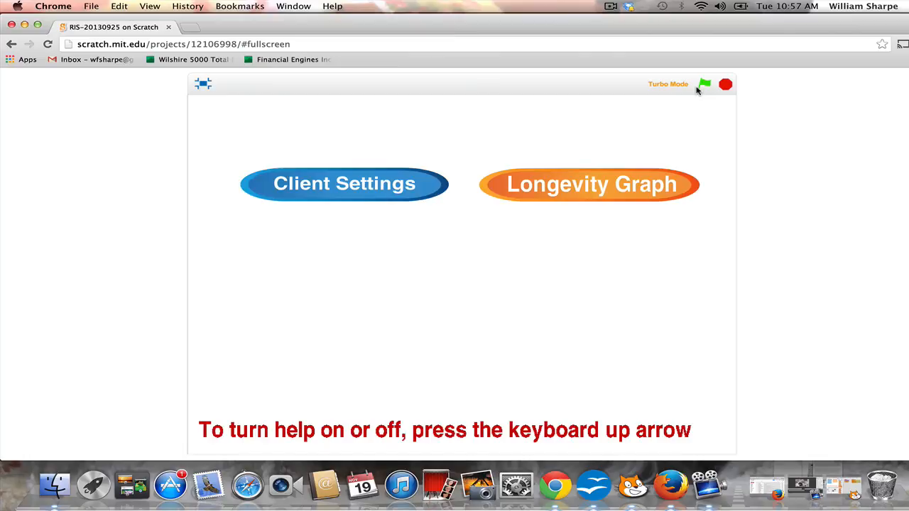
pyautogui.moveTo(699, 87)
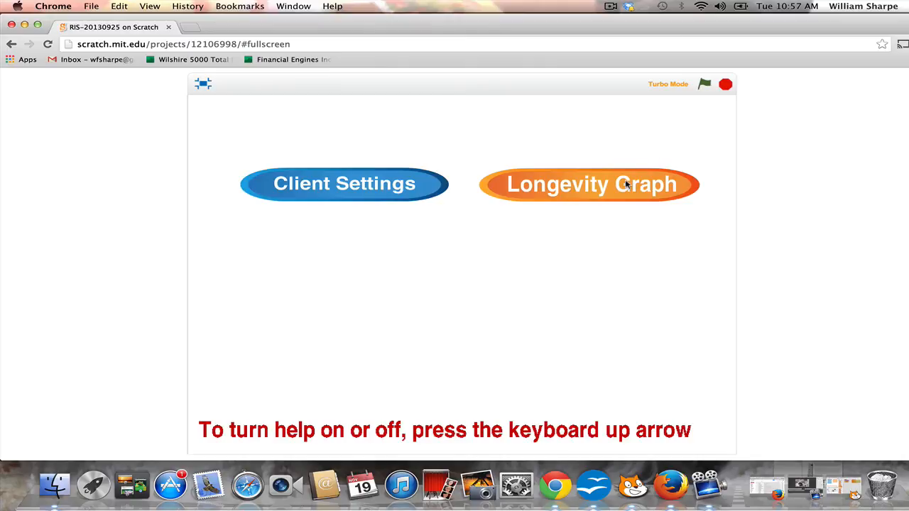
# Step: Redraw the Longevity Graph of survival probabilities over 58 years in turbo mode
pyautogui.click(589, 184)
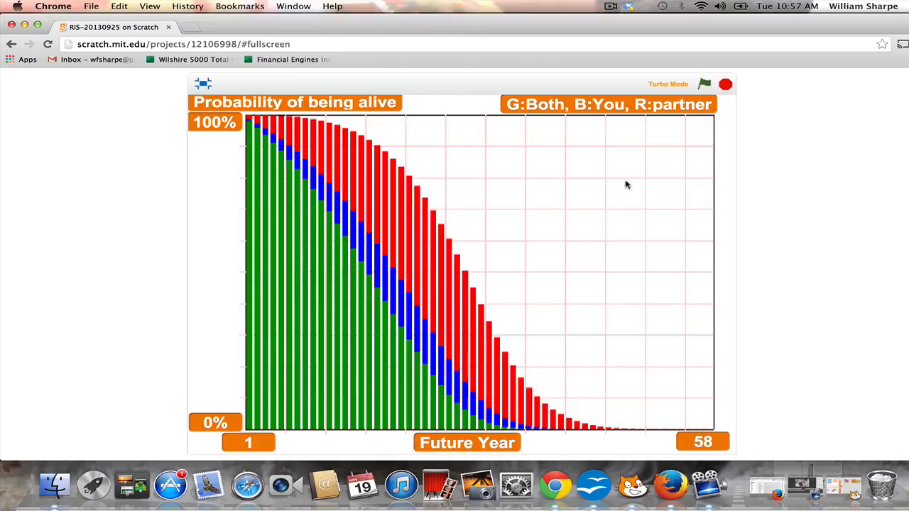